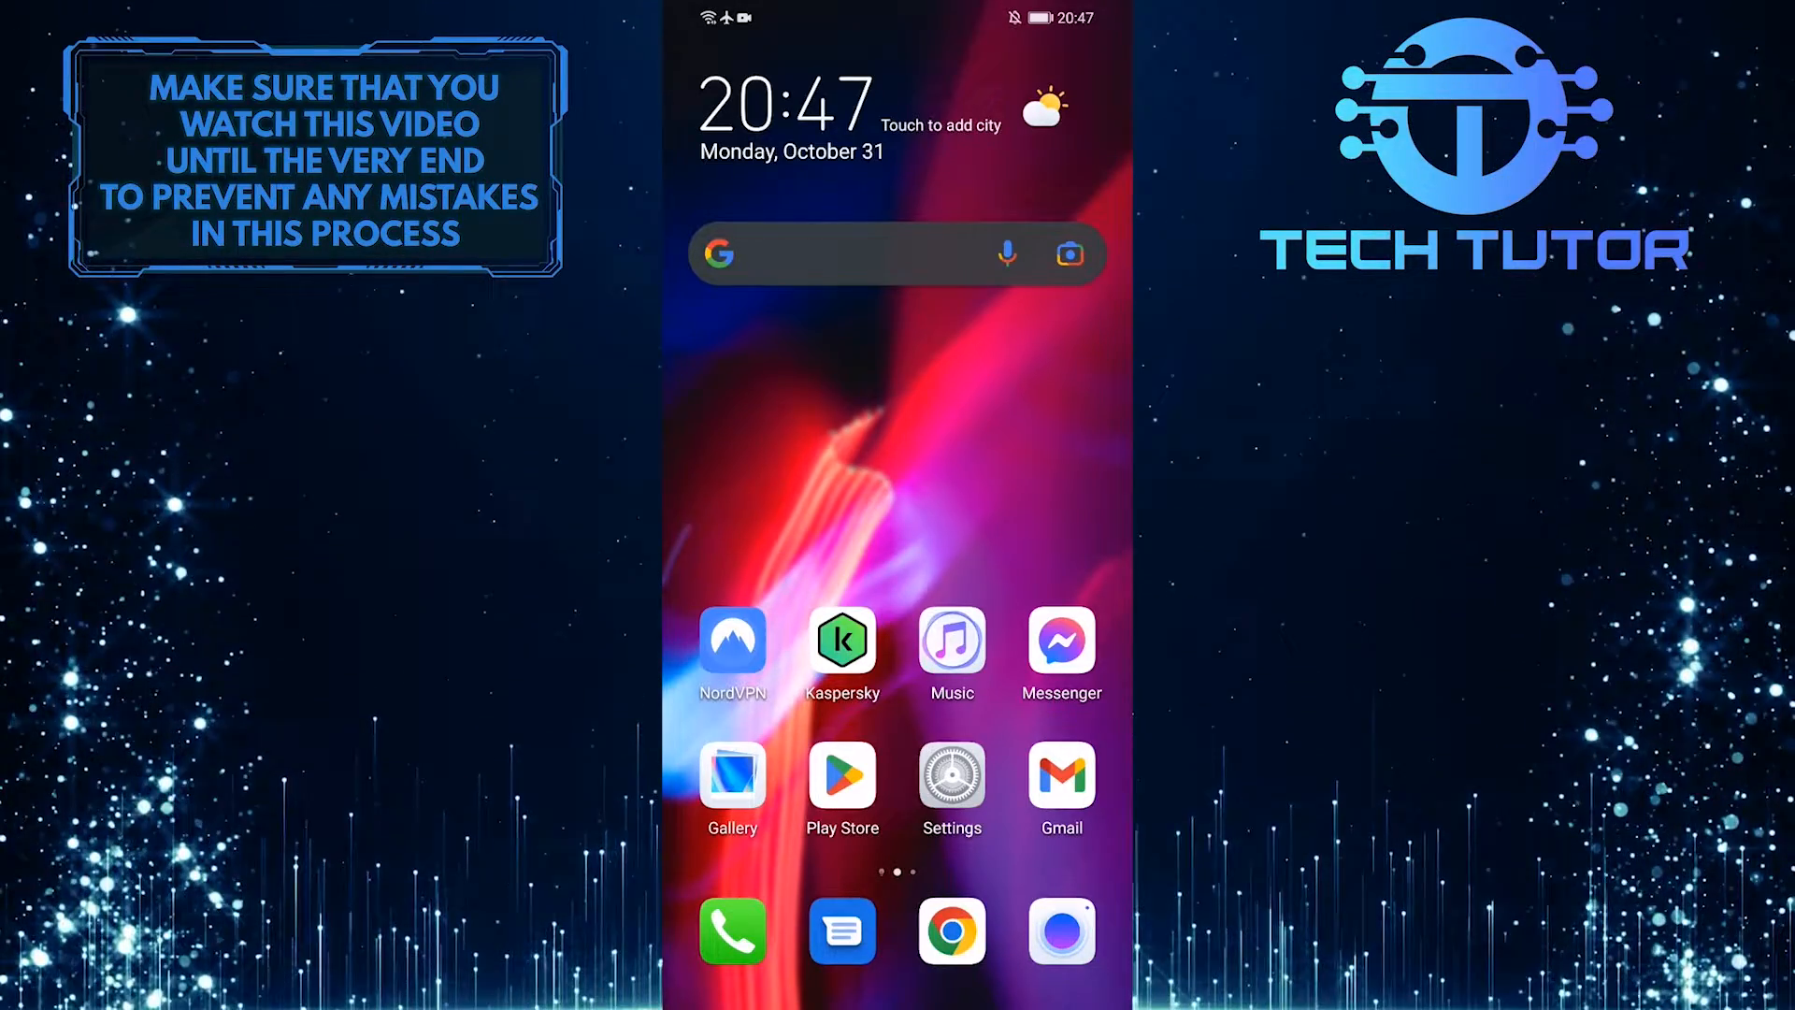
# Launch Messenger from the Android home screen to reach the chats list.
pyautogui.click(1059, 643)
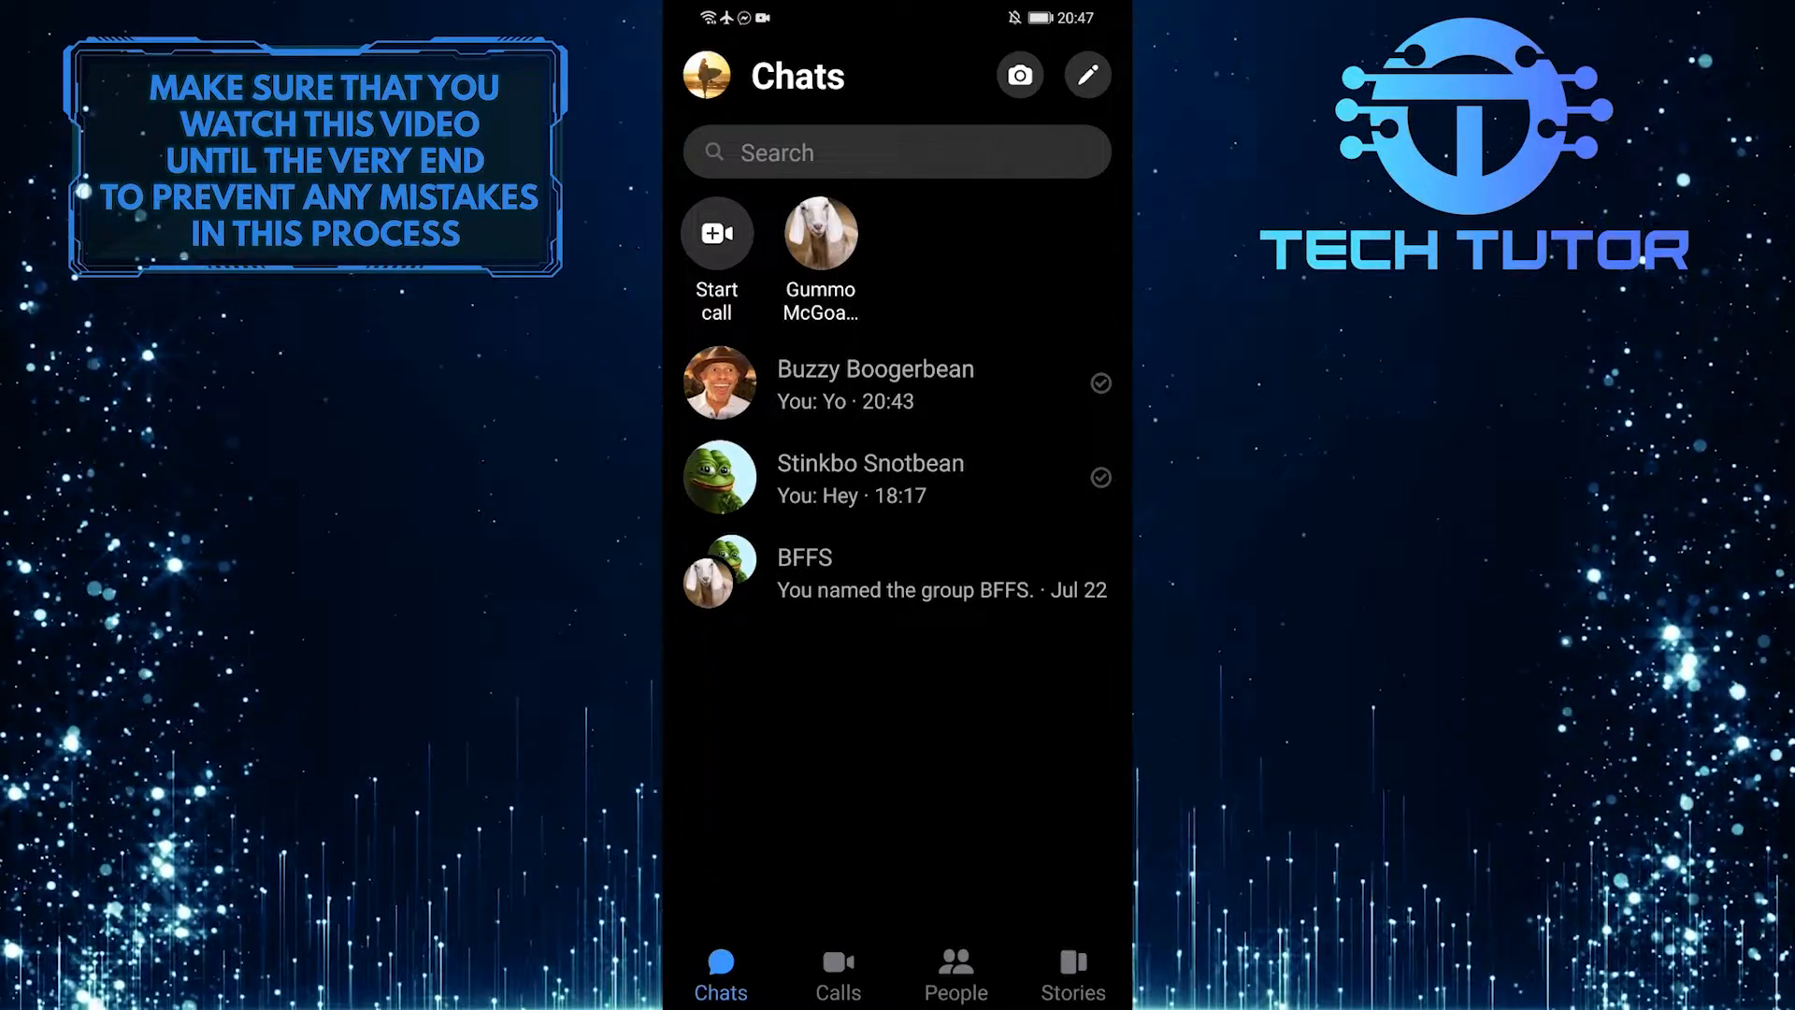
# Open the chat with Buzzy and unsend your last message for everyone.
pyautogui.click(874, 384)
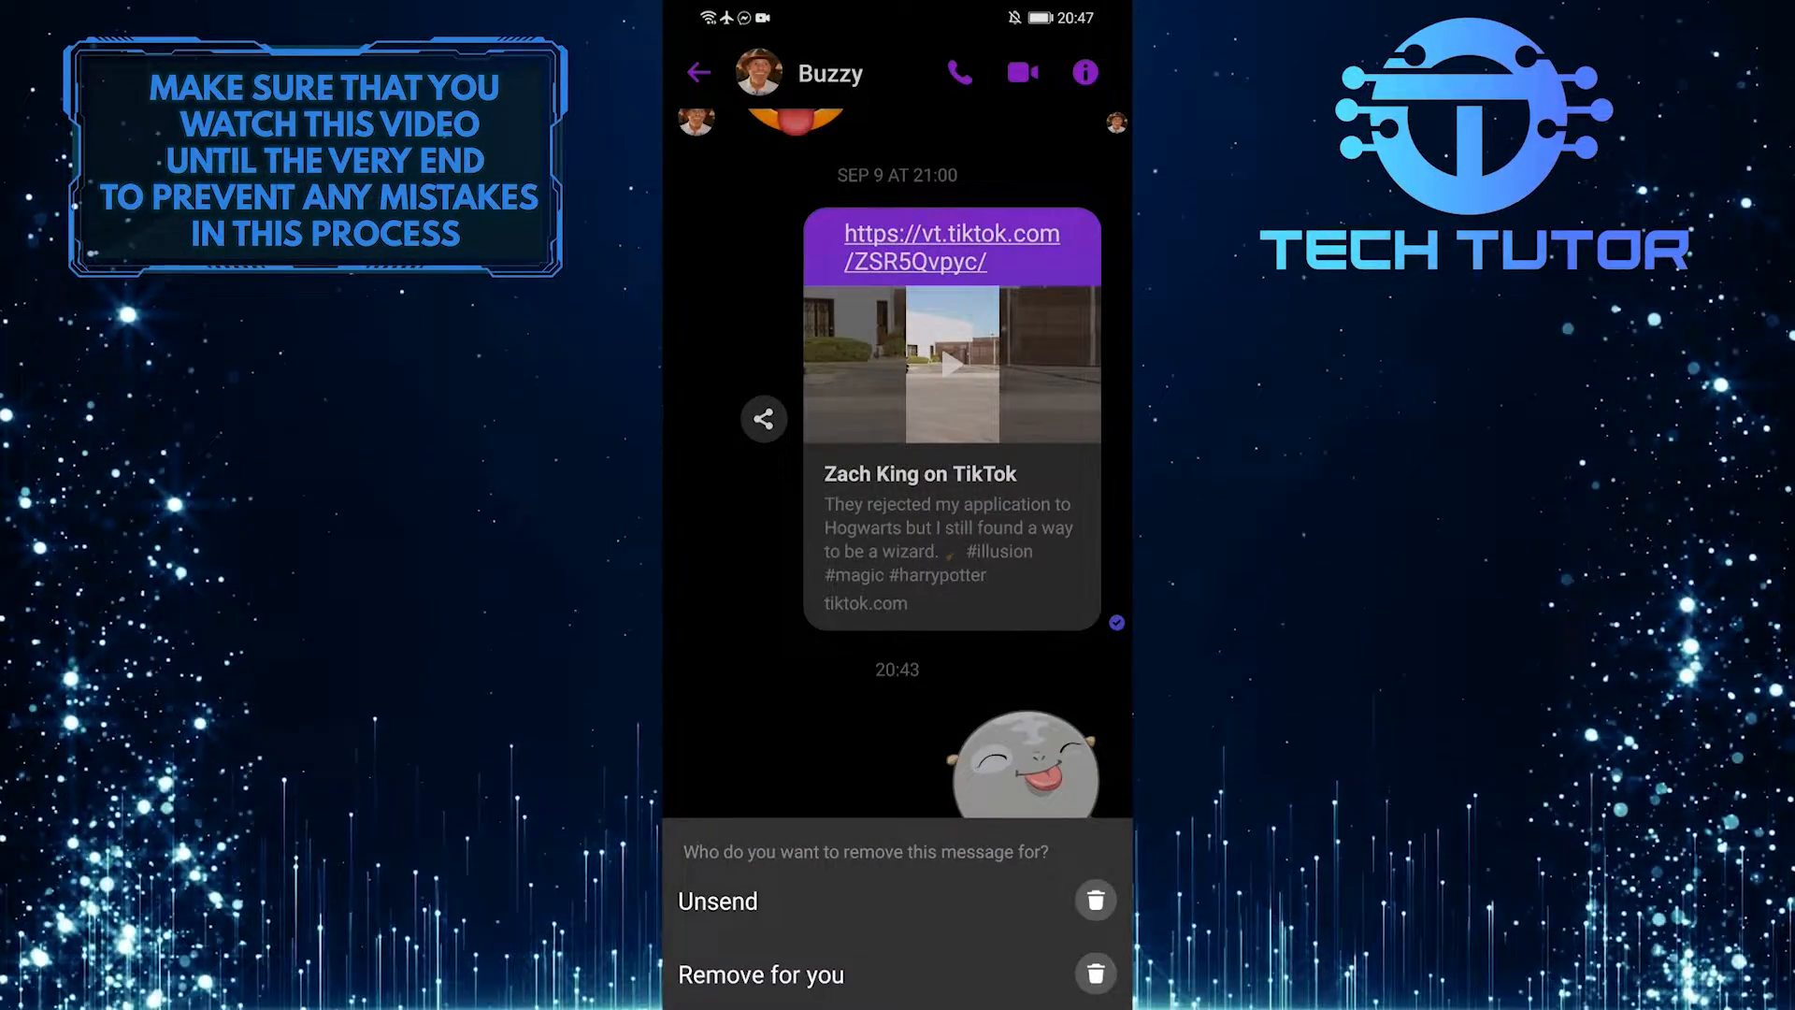
pyautogui.click(718, 901)
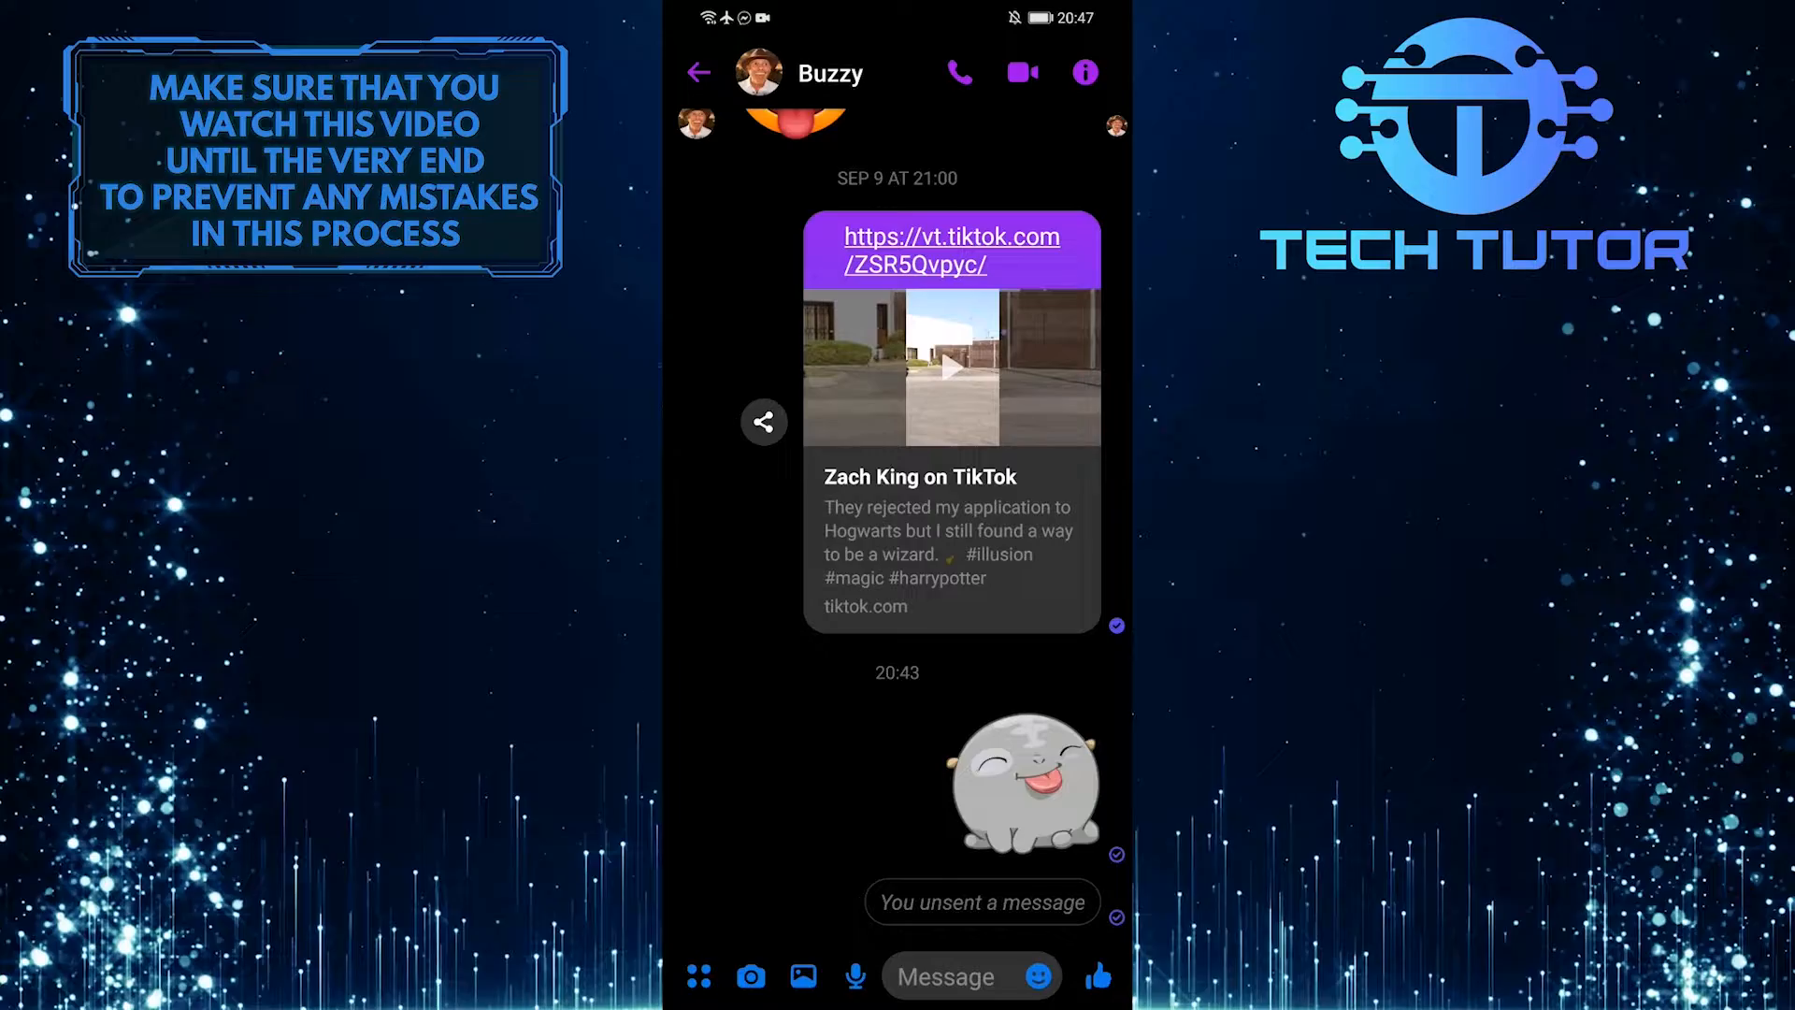
# Remove the laughing sticker in Buzzy's chat and unsend it for everyone.
pyautogui.click(1022, 785)
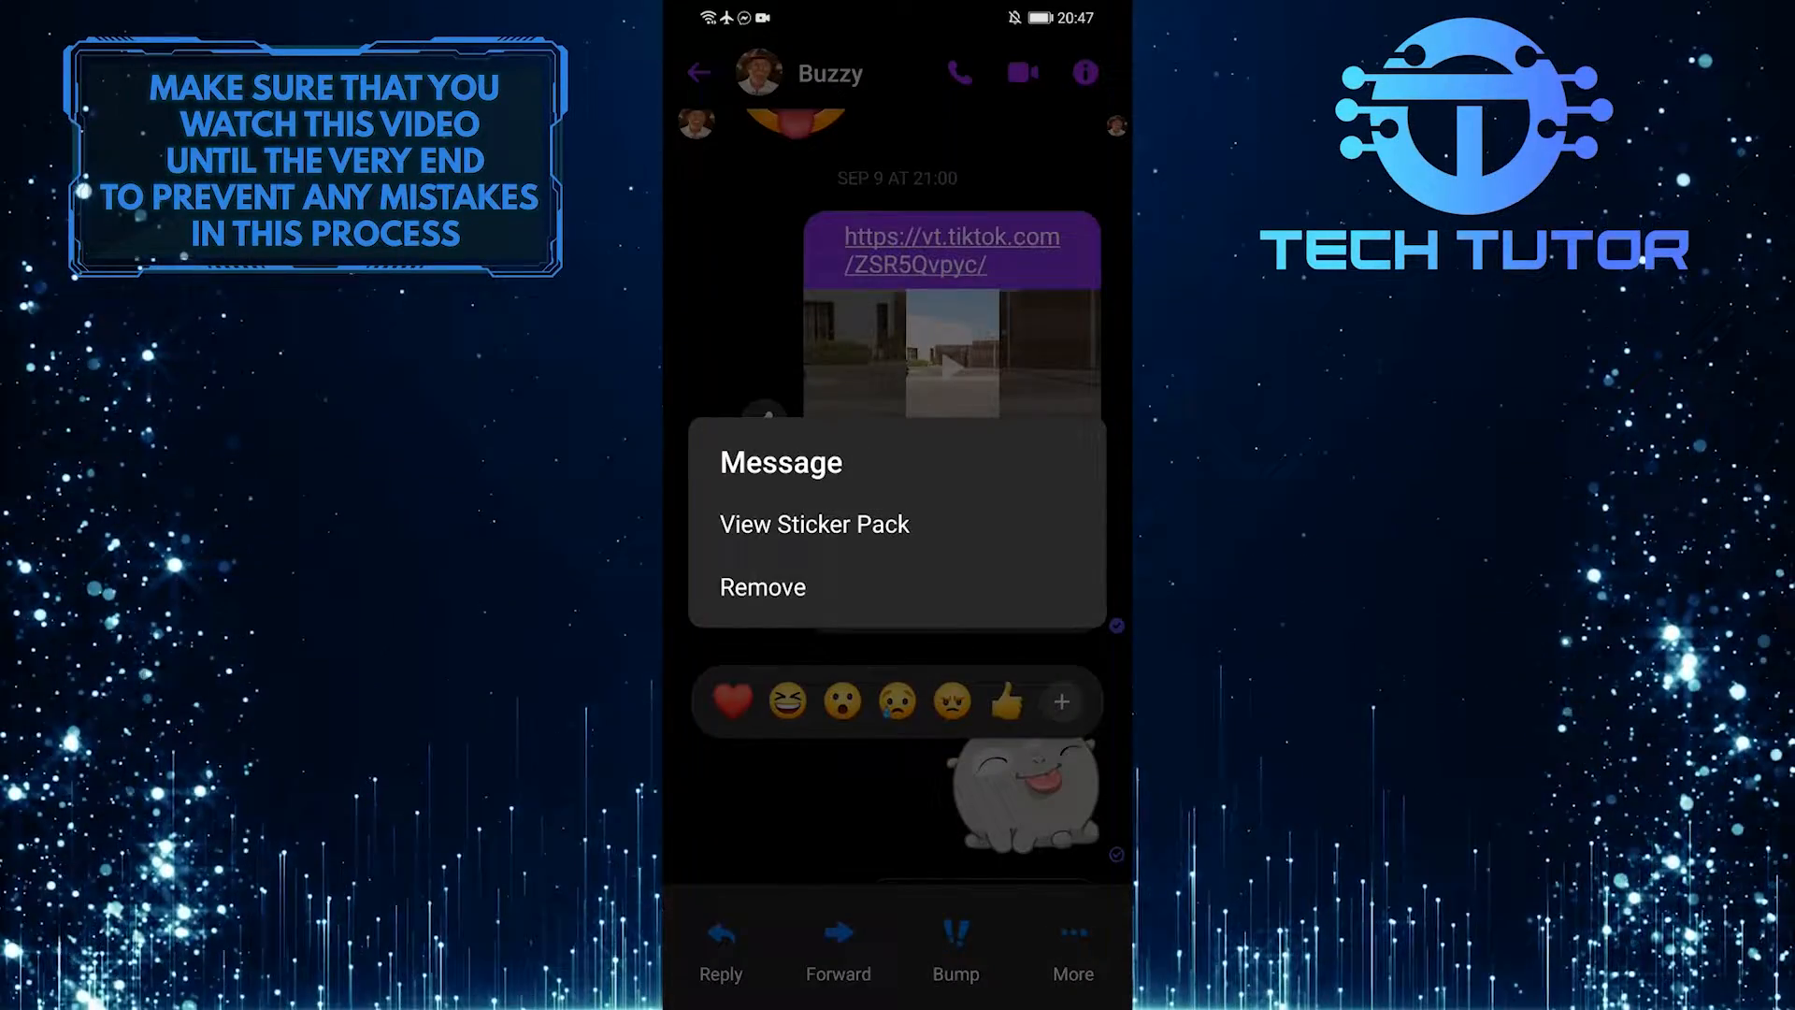
pyautogui.click(762, 586)
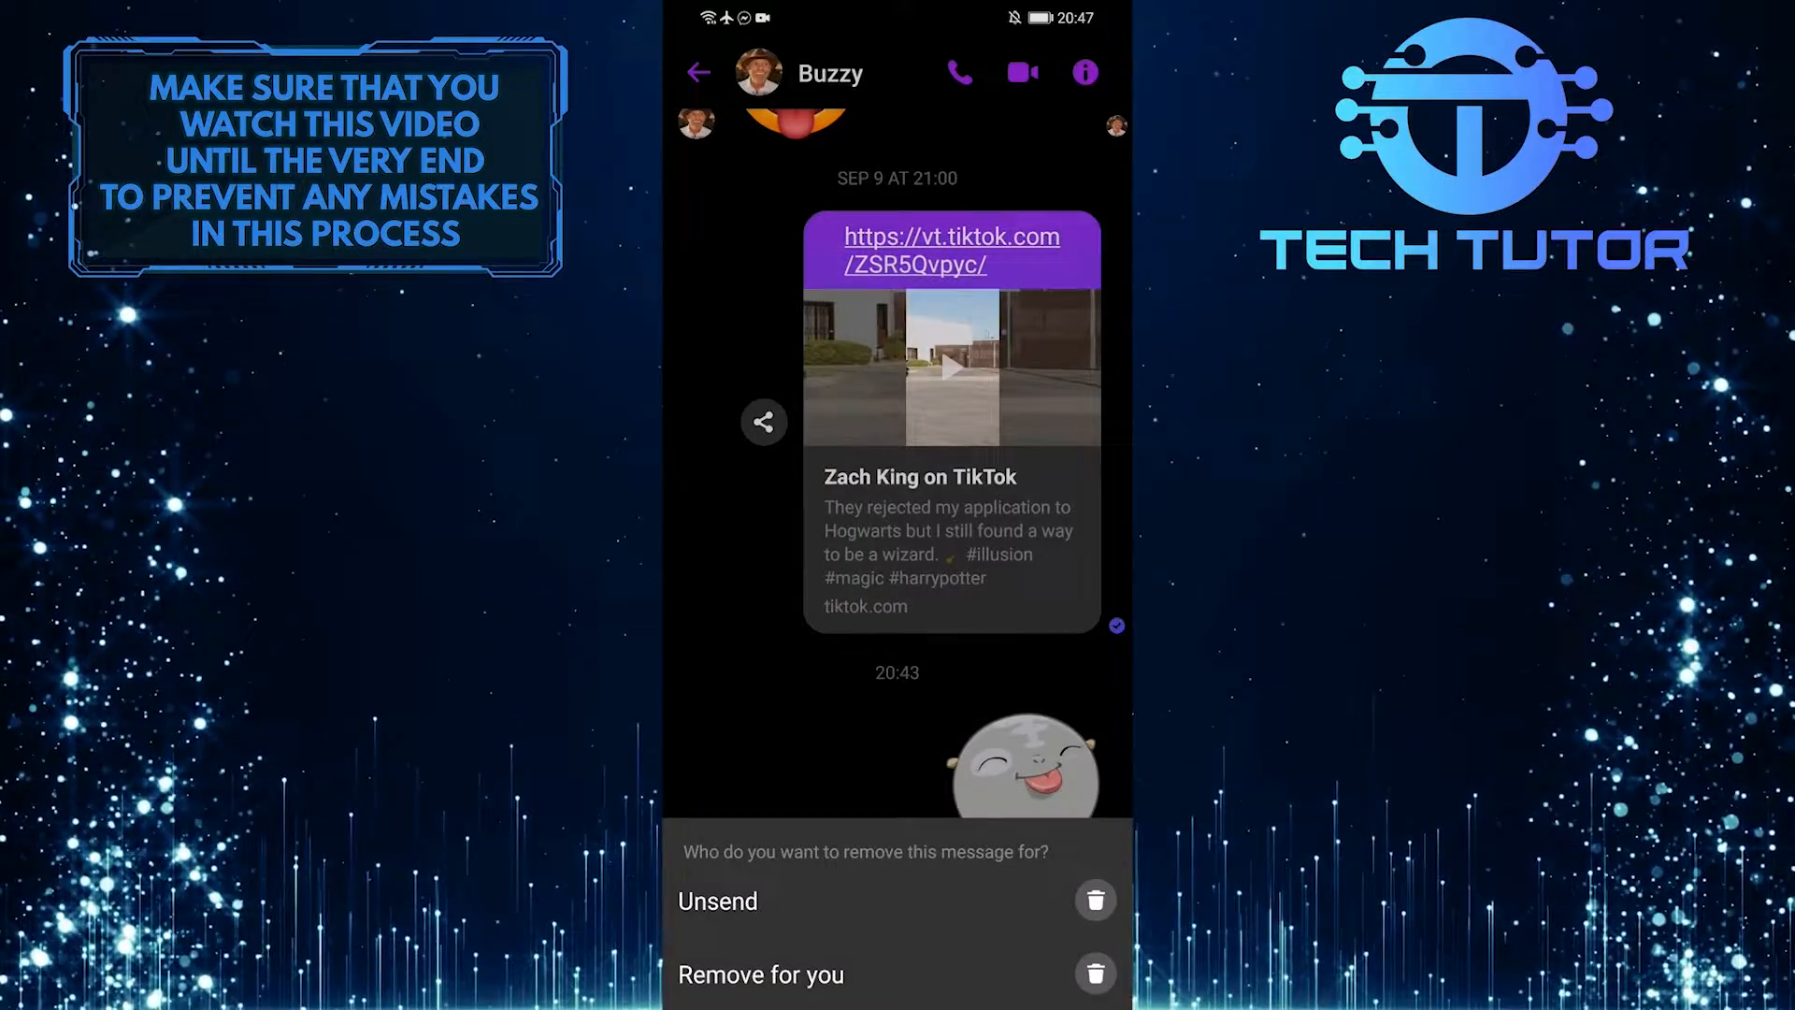
pyautogui.click(718, 901)
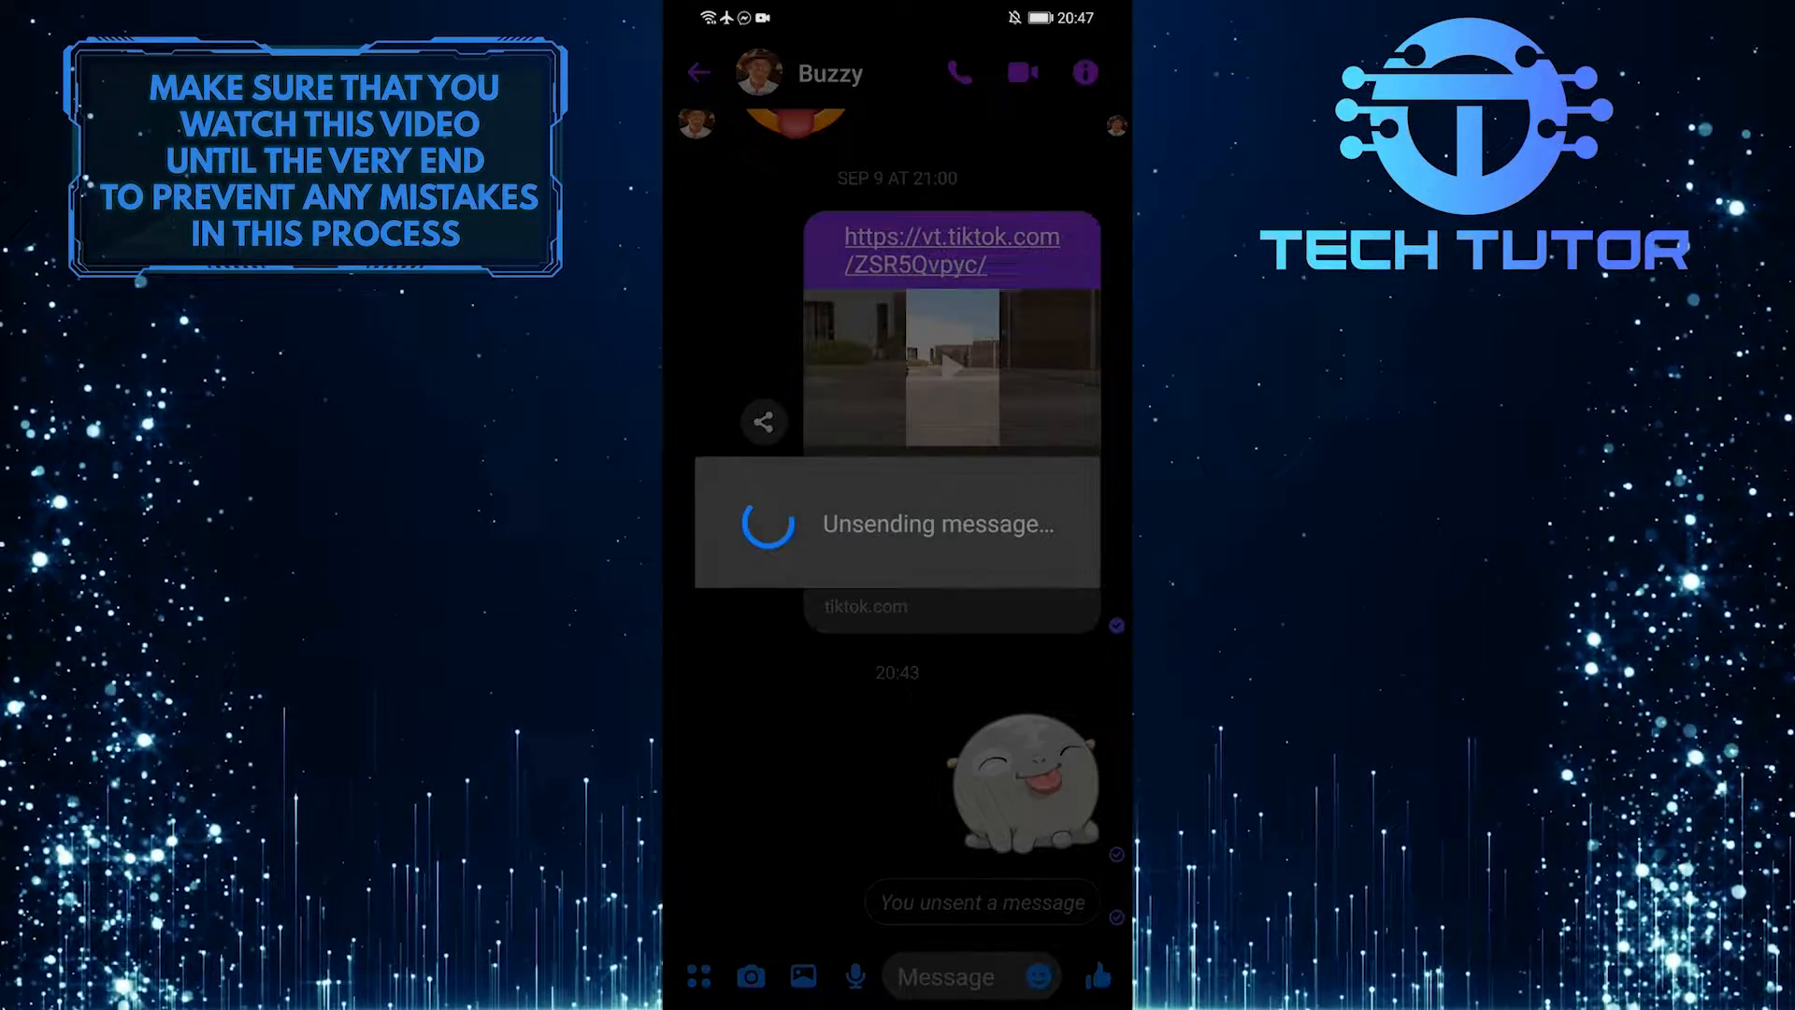